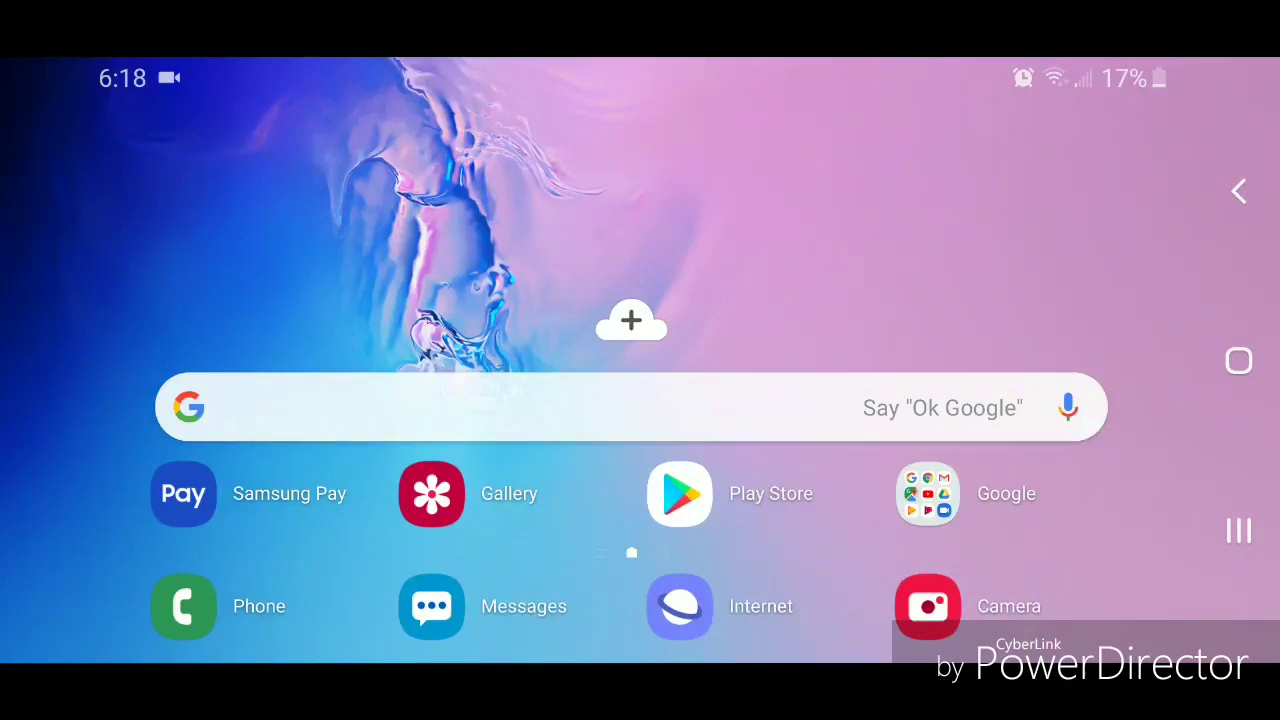
# Open the Google folder on the home screen and launch Chrome on google.ca.
pyautogui.click(927, 493)
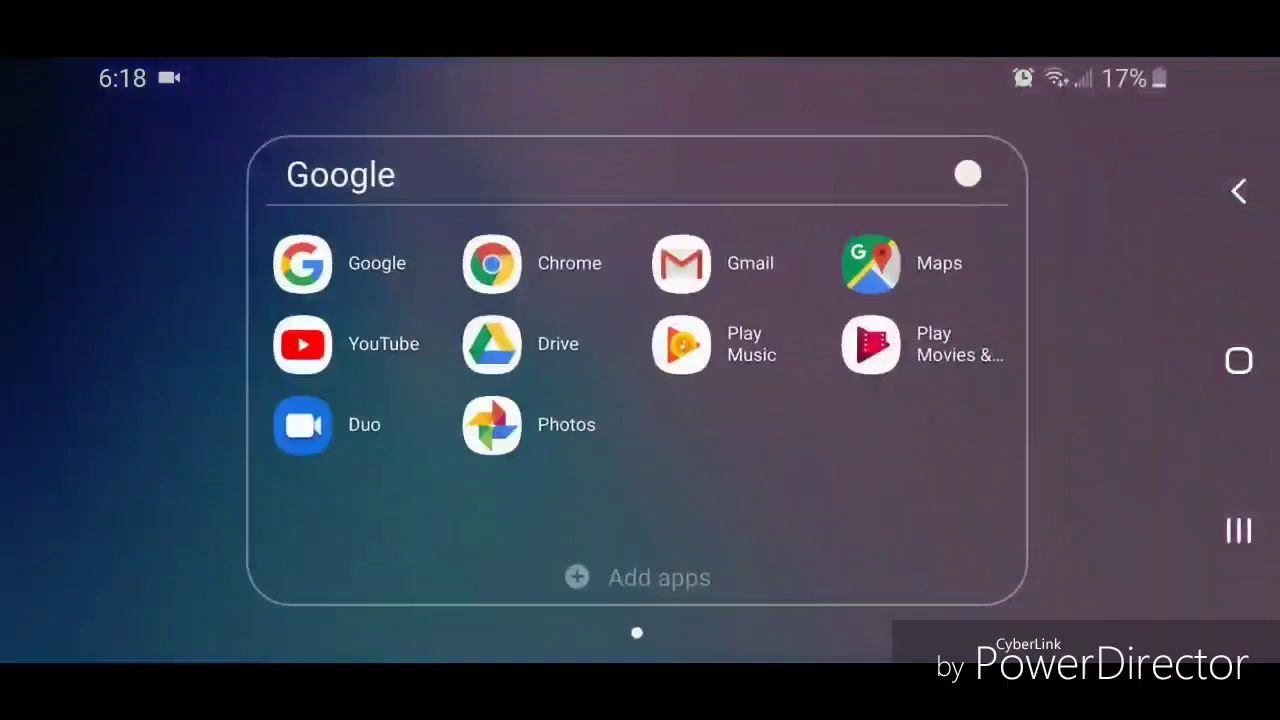
pyautogui.click(302, 263)
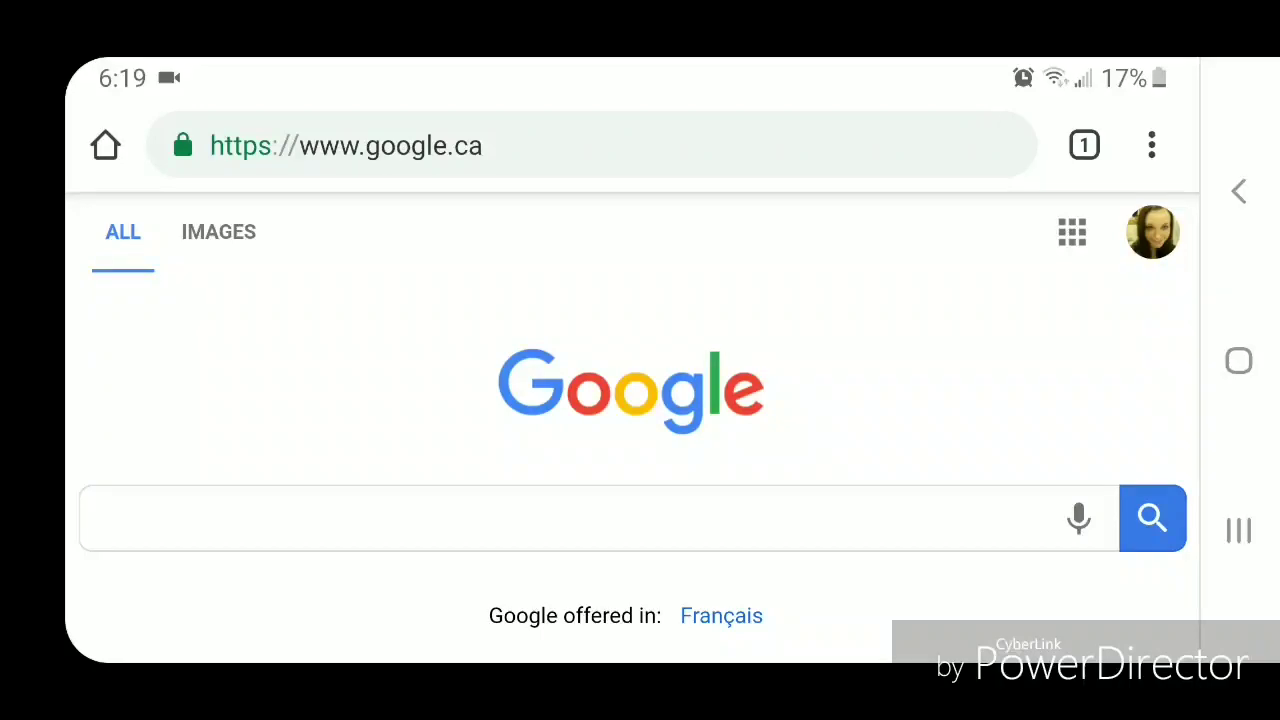
# Open Chrome's Settings from the three-dot menu to reach the Homepage settings.
pyautogui.click(1151, 145)
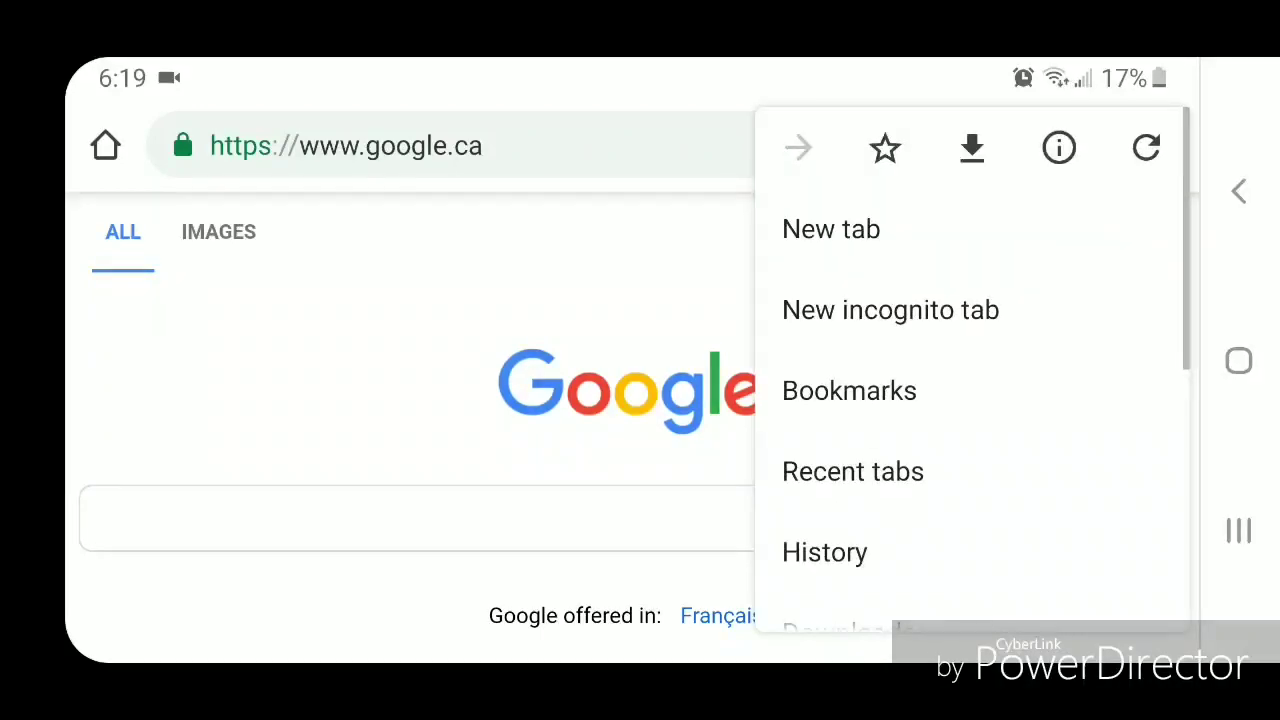
pyautogui.scroll(-3)
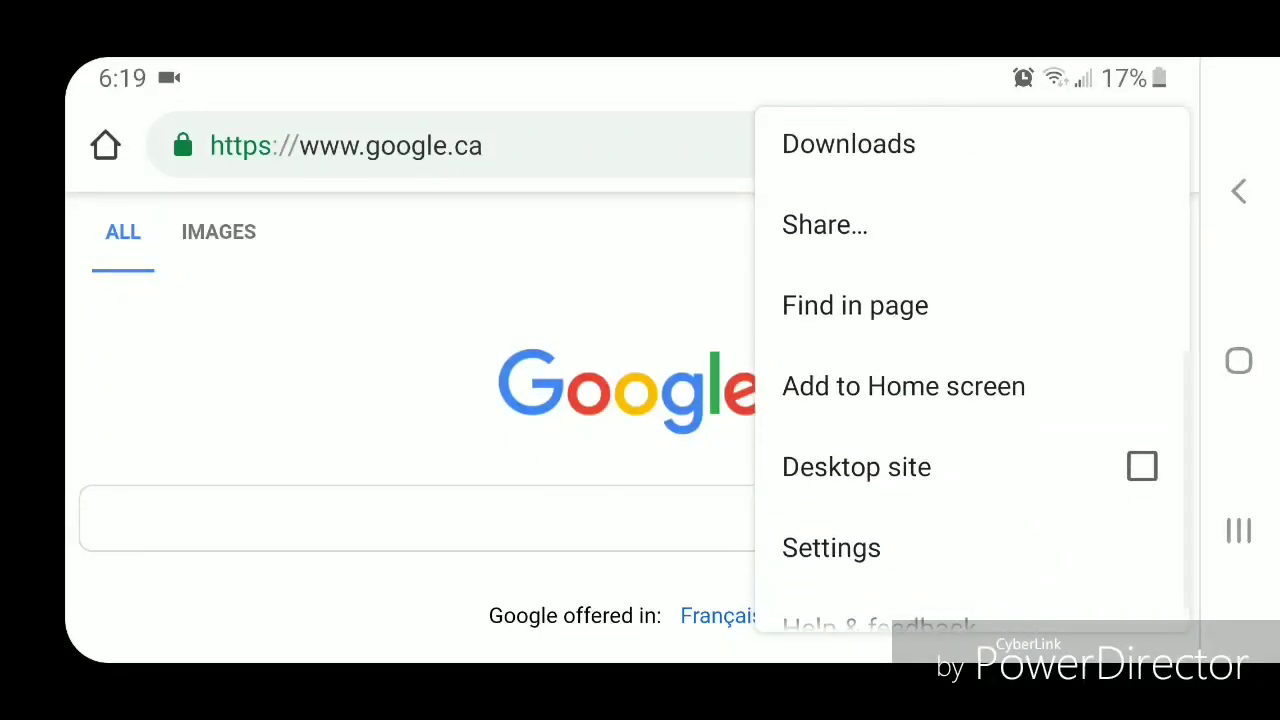
pyautogui.click(831, 547)
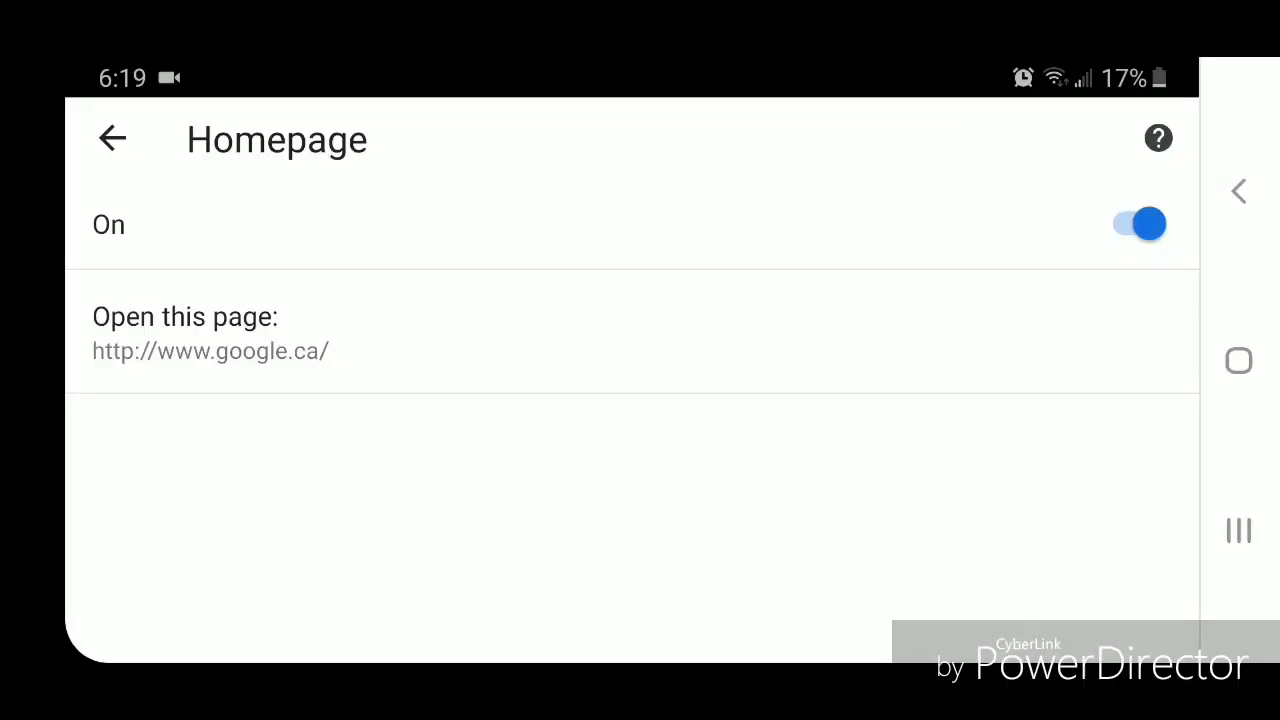
pyautogui.click(210, 333)
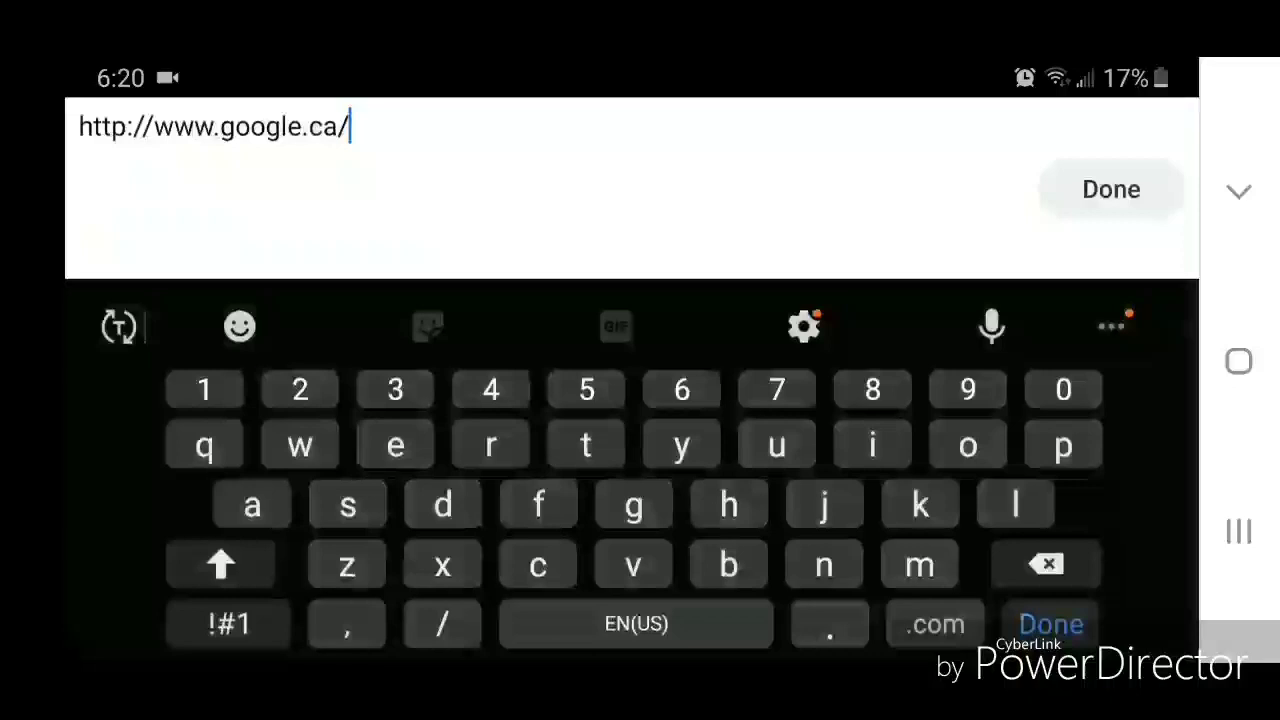
pyautogui.click(1046, 563)
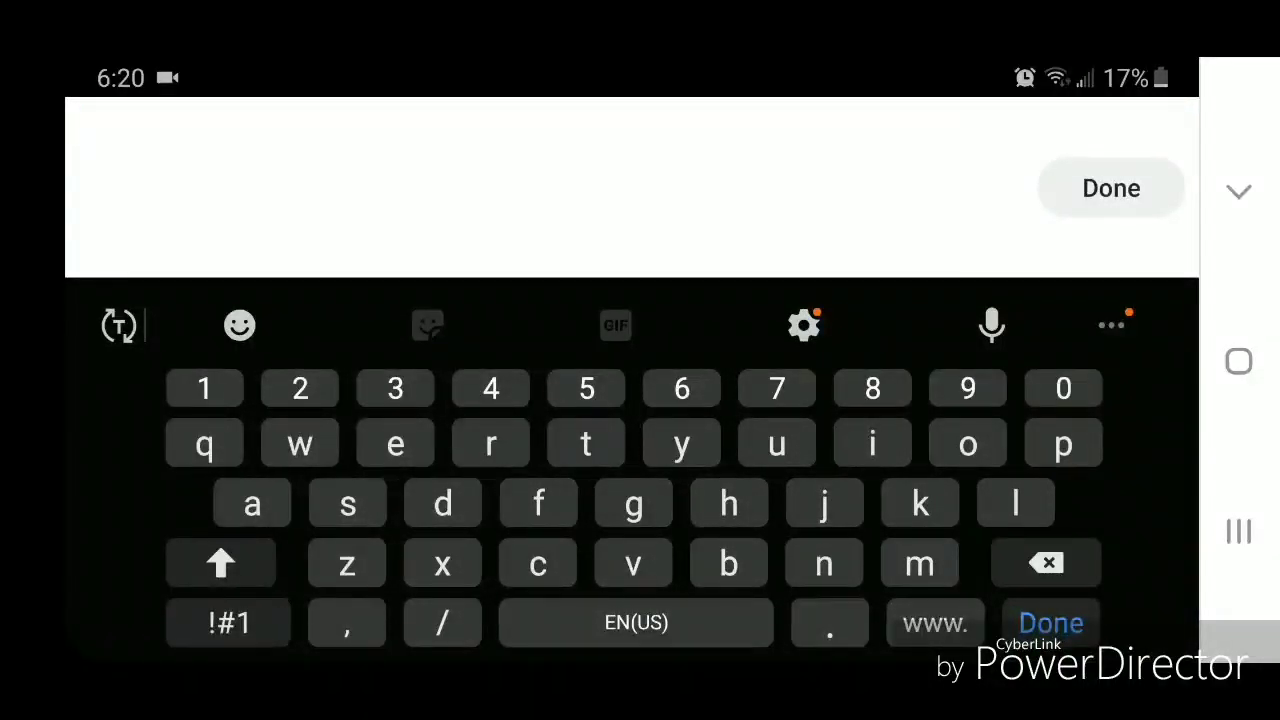
pyautogui.click(934, 622)
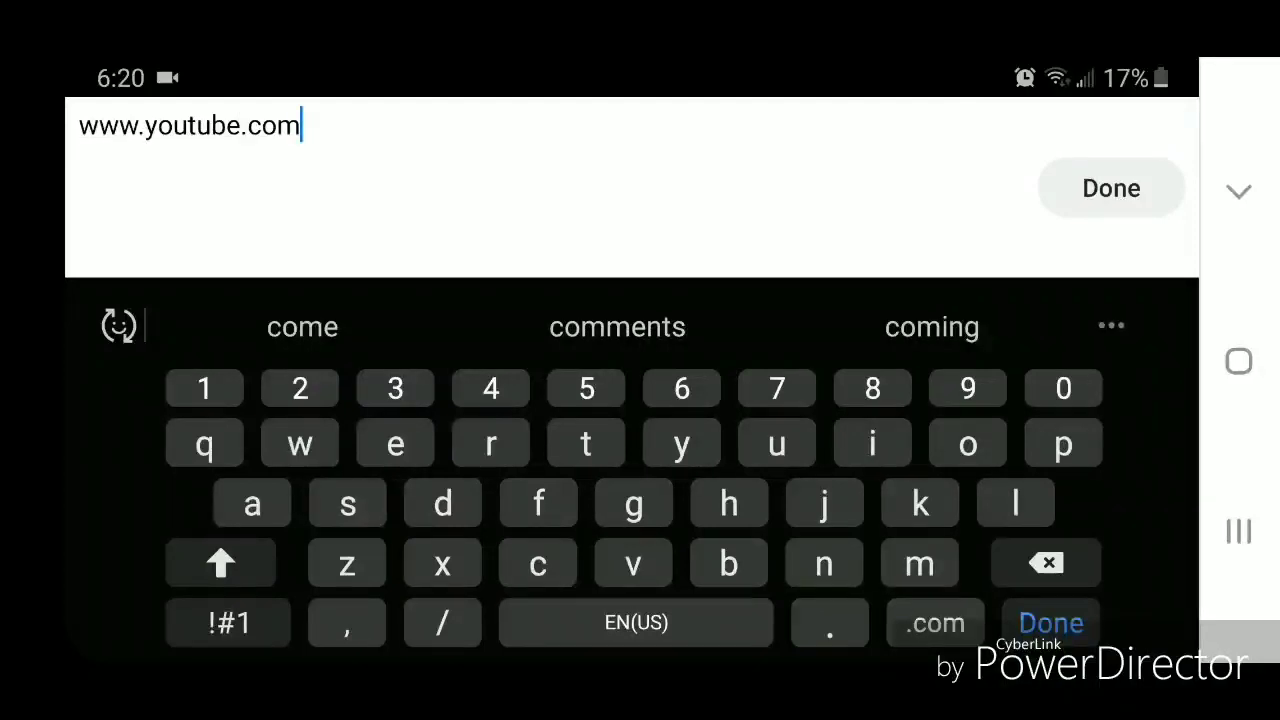
pyautogui.click(1050, 622)
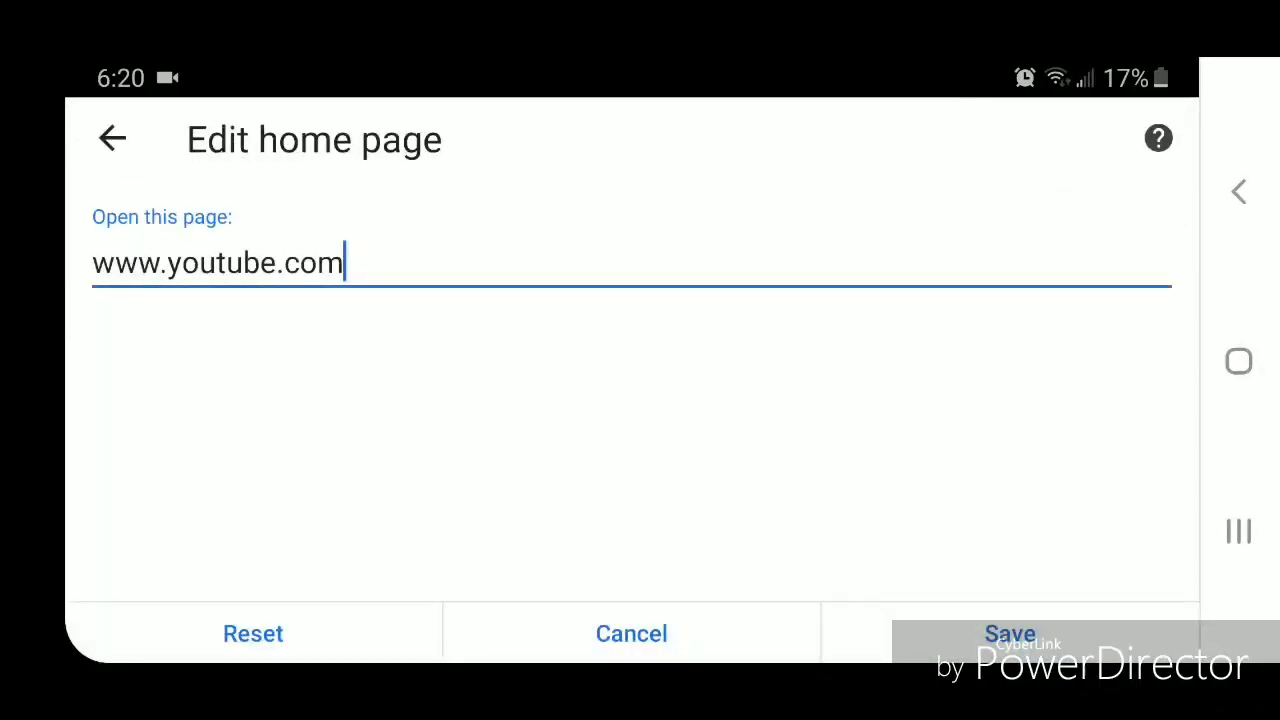
pyautogui.click(1009, 633)
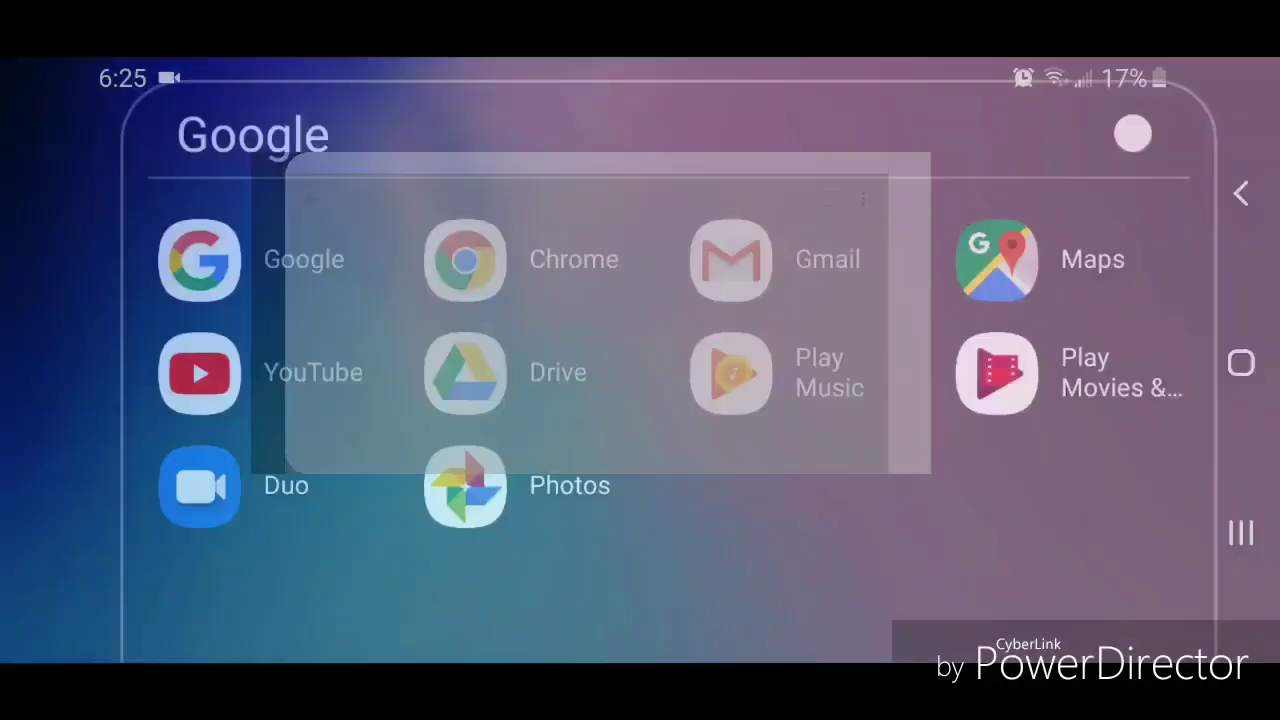
pyautogui.click(198, 373)
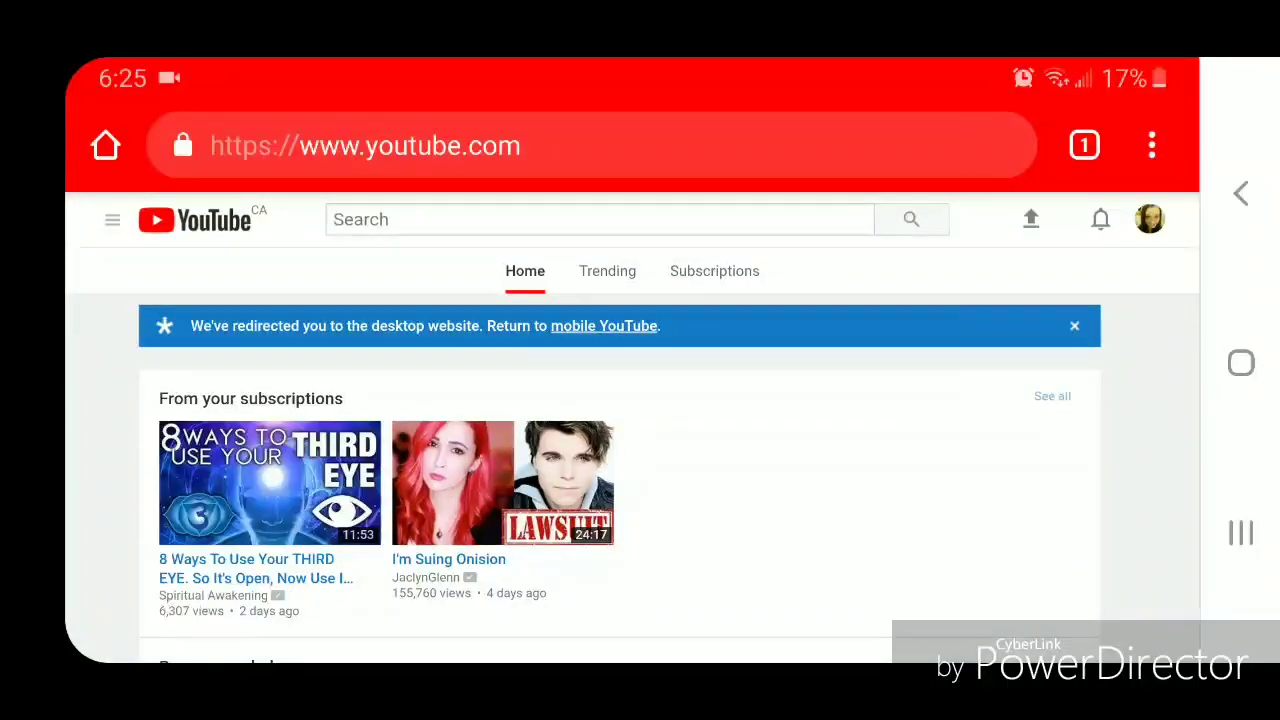